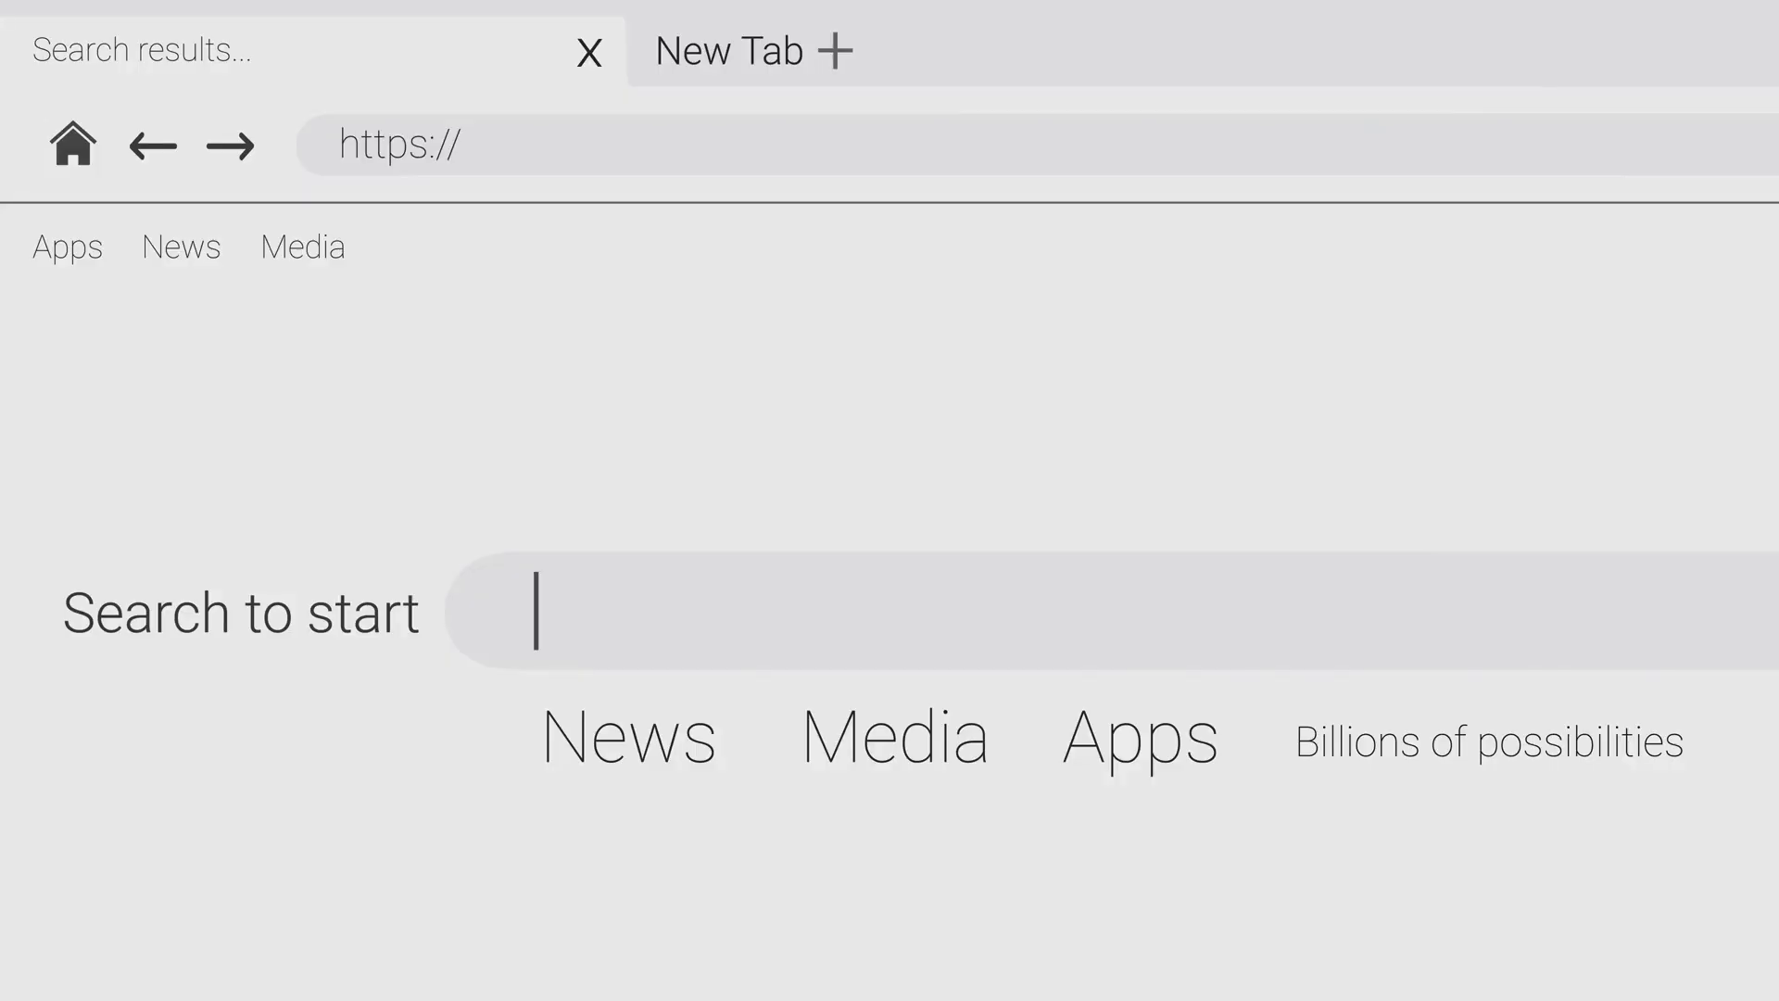
text(bloc)
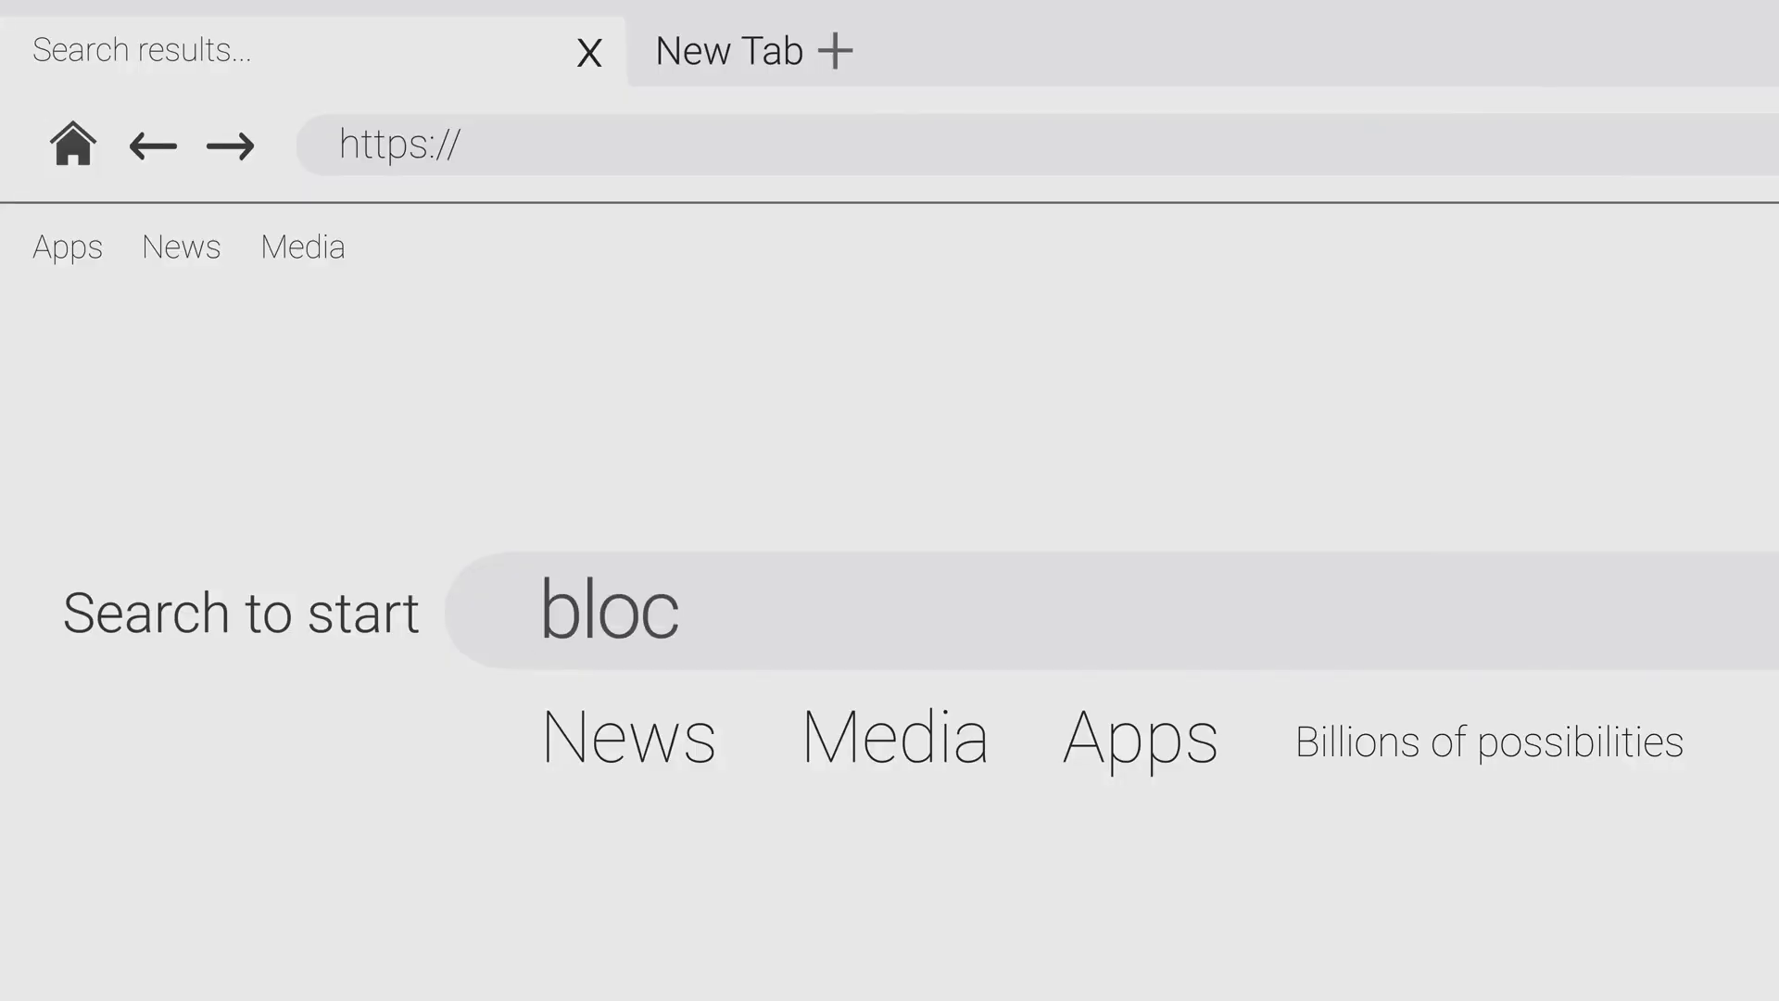
text(kchain)
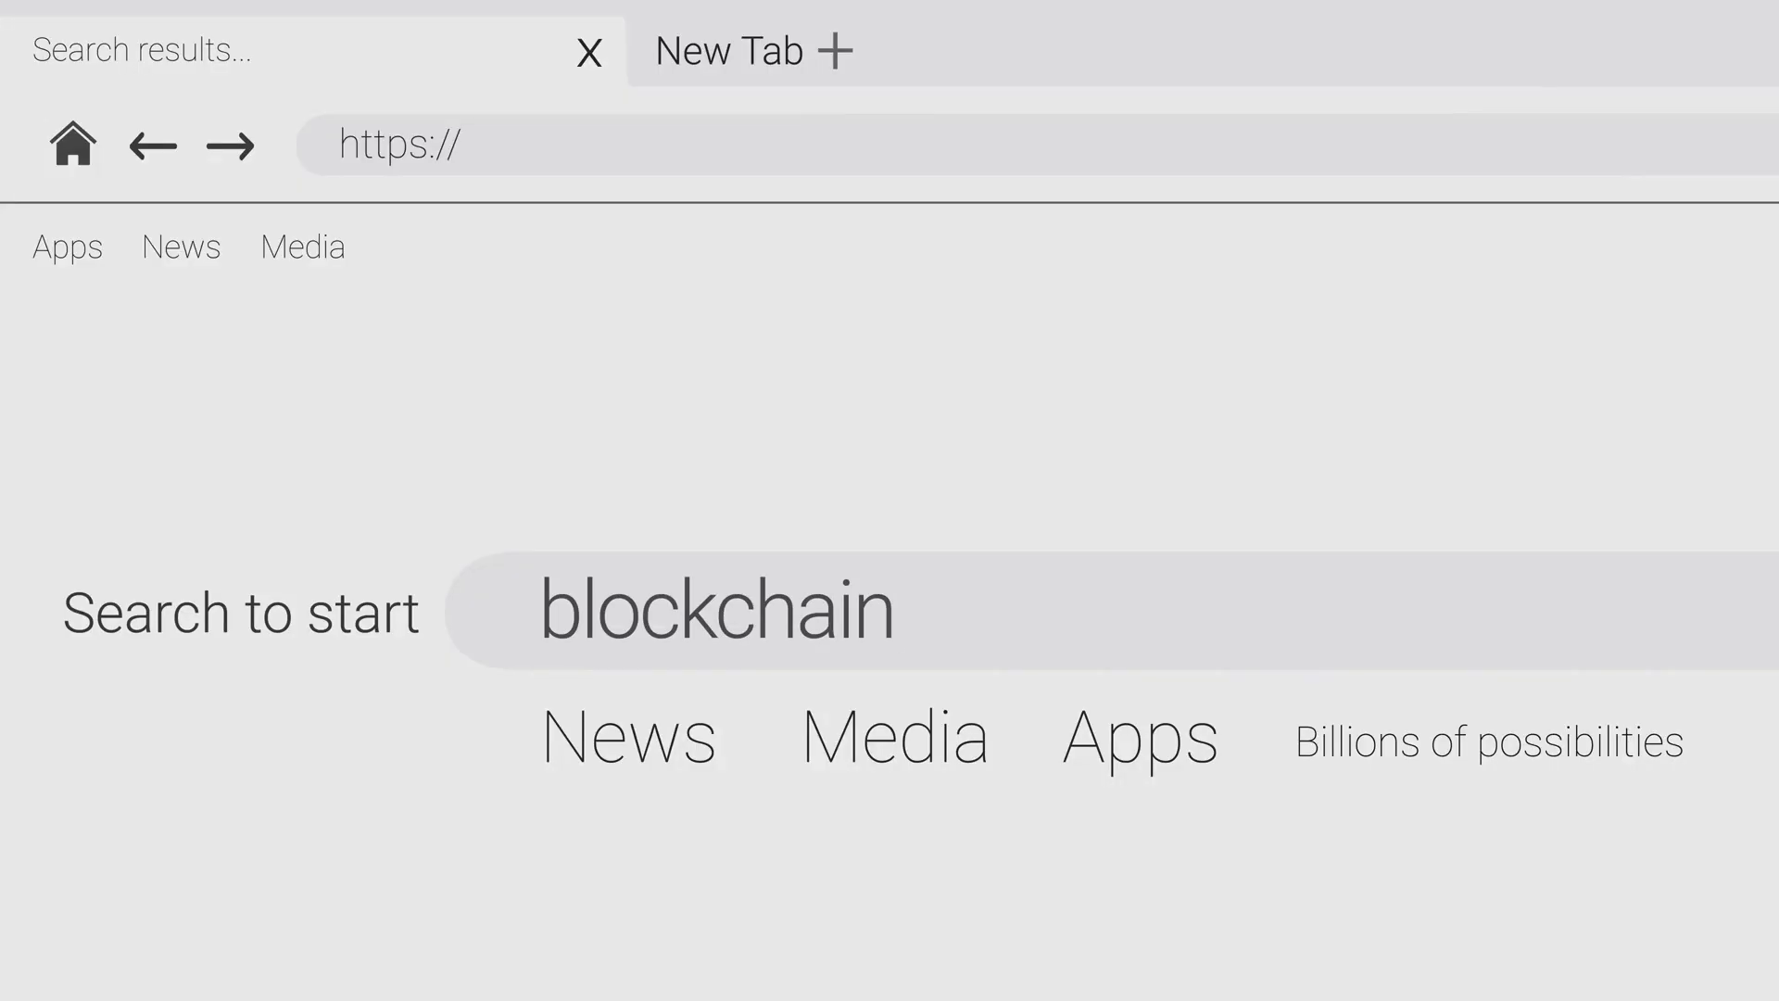